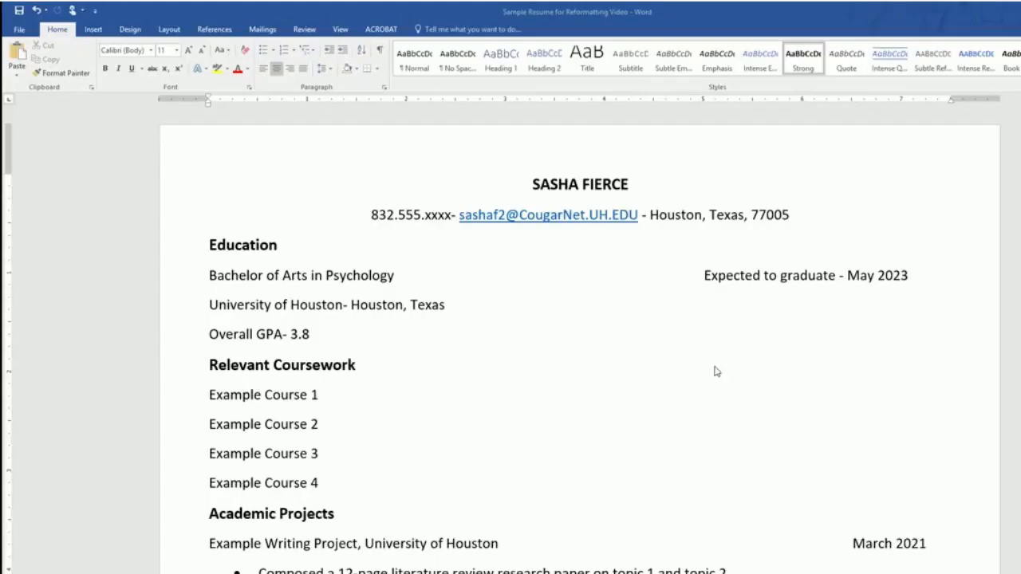
{"action": "mouse_move", "coordinate": [265, 266]}
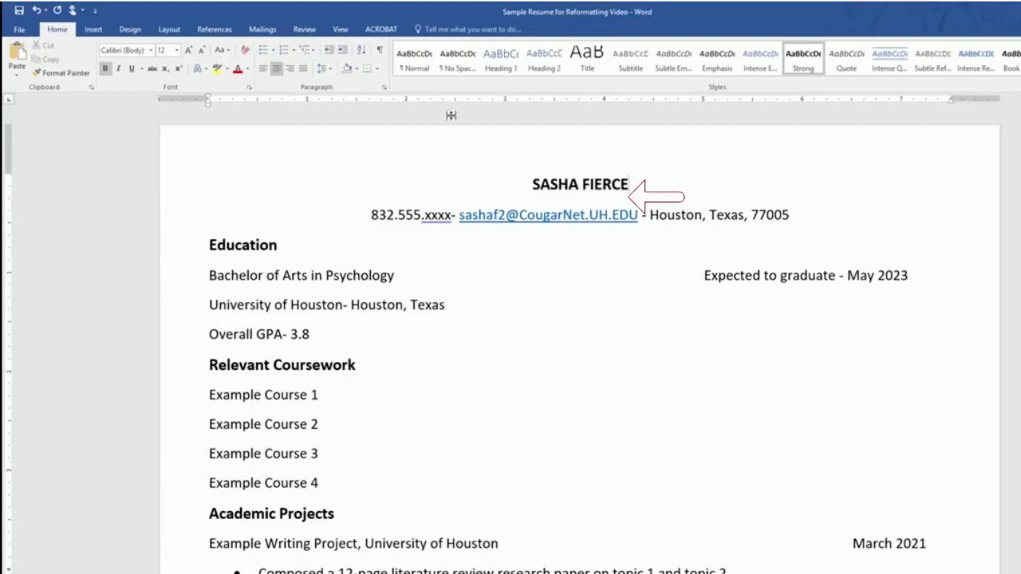
{"action": "mouse_move", "coordinate": [327, 69]}
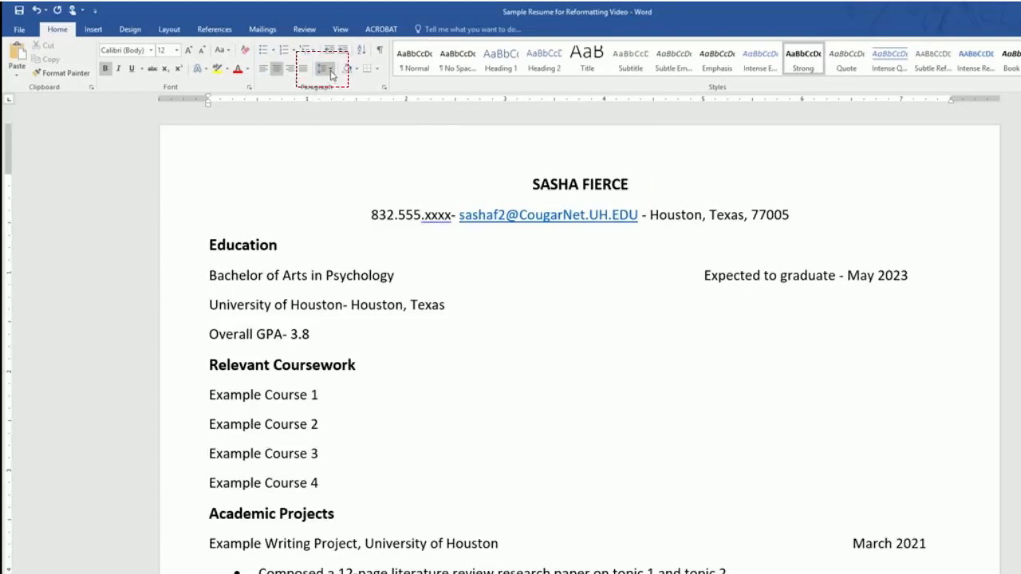
Remove the space after the name line so it sits directly above the contact line.
{"action": "left_click", "coordinate": [325, 69]}
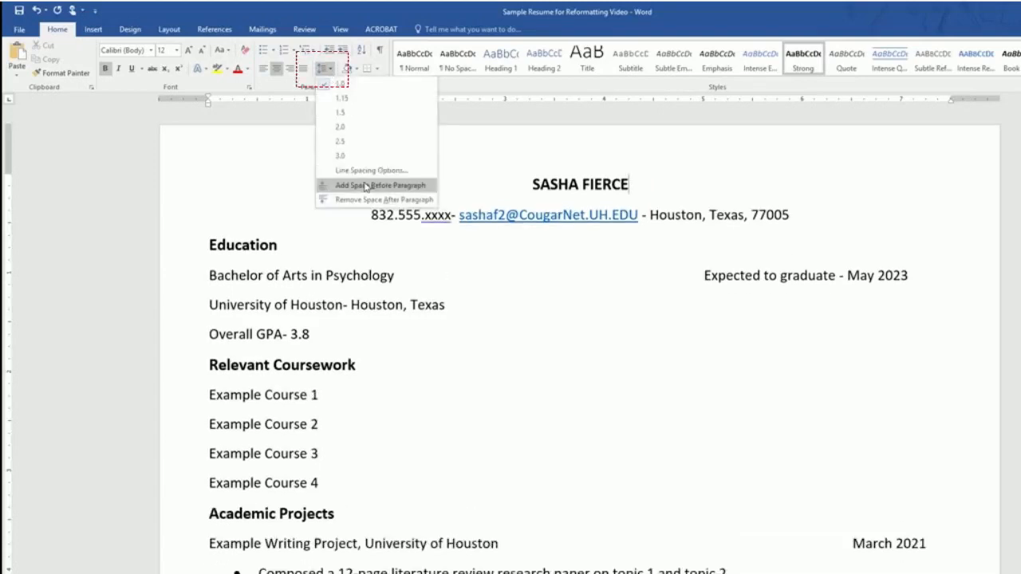
{"action": "left_click", "coordinate": [381, 185]}
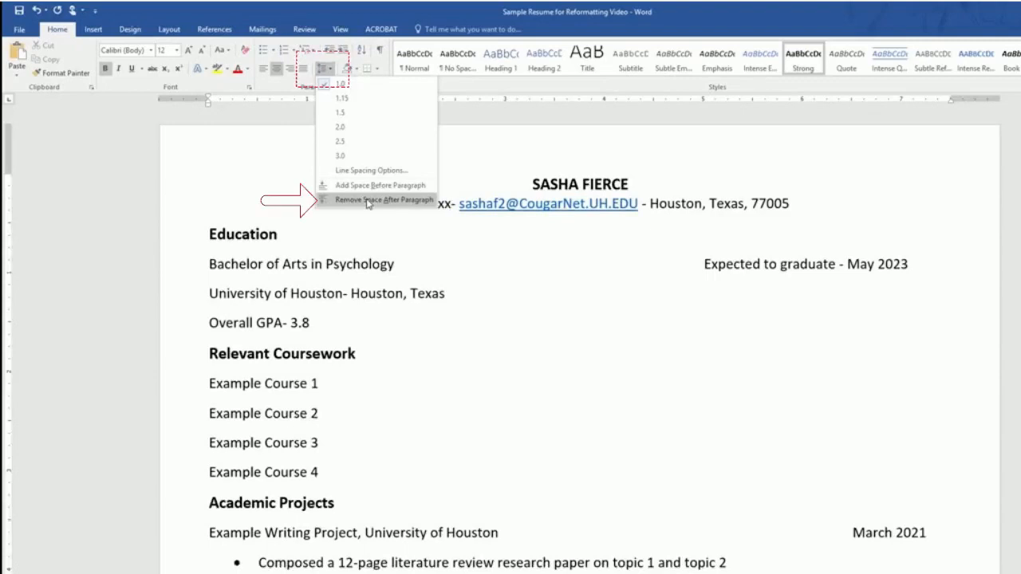
{"action": "left_click", "coordinate": [386, 199]}
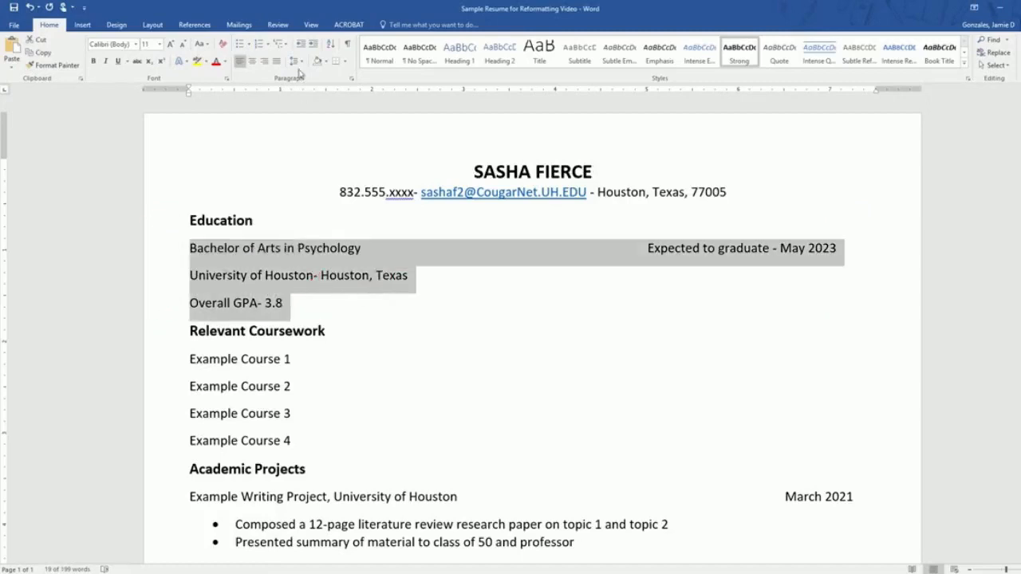
{"action": "mouse_move", "coordinate": [296, 62]}
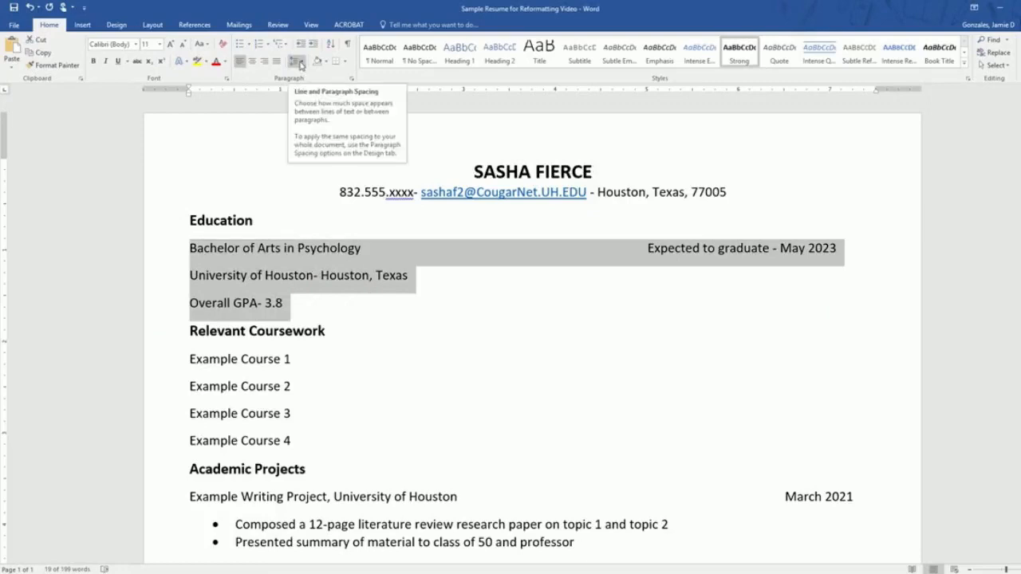
Remove the space after the degree, university and GPA lines under Education.
{"action": "left_click", "coordinate": [297, 61]}
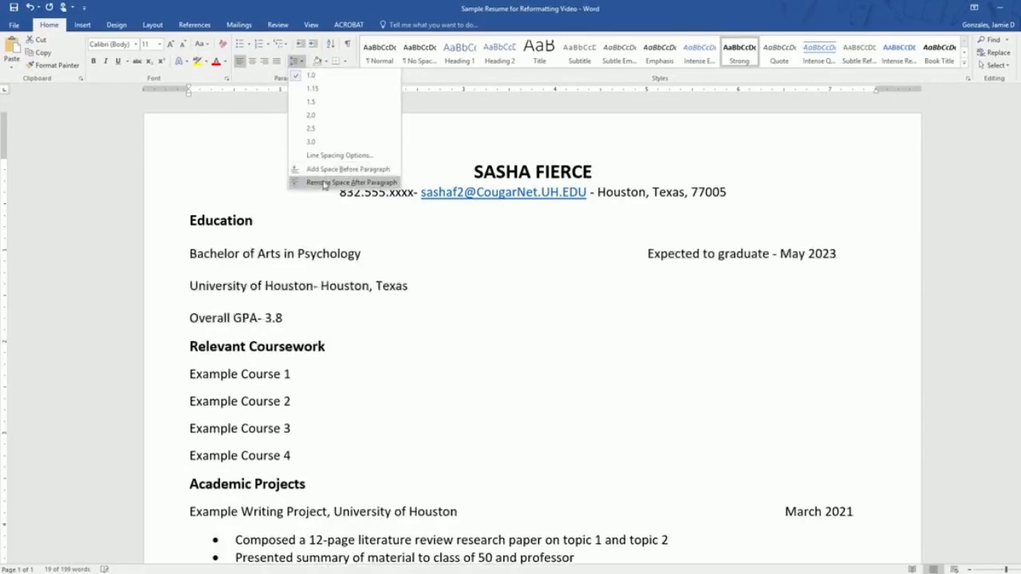
{"action": "left_click", "coordinate": [351, 183]}
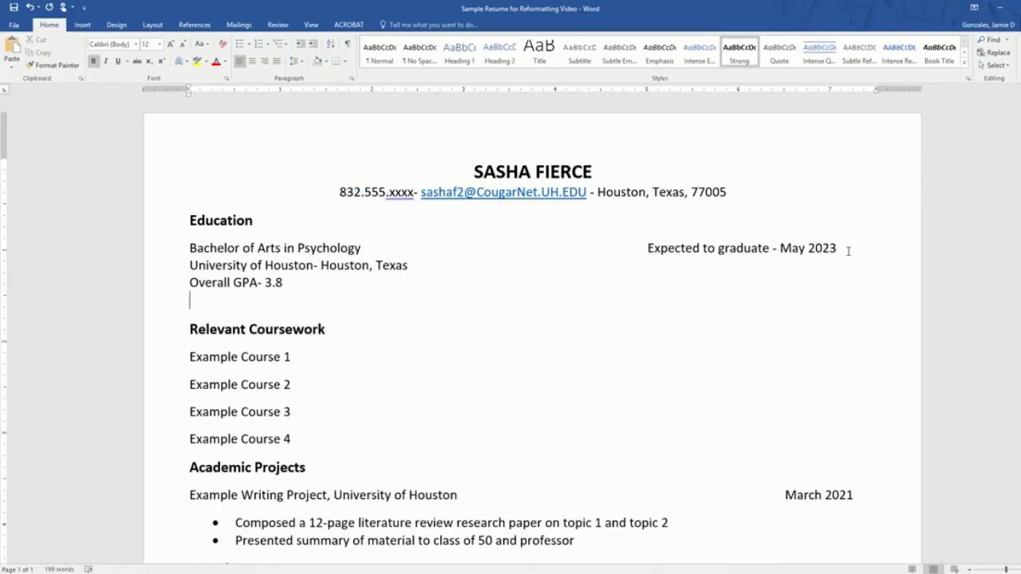
Delete 'Expected to graduate -' and paste 'May 2023' at a right-margin tab stop.
{"action": "left_click_drag", "start_coordinate": [647, 248], "coordinate": [775, 248]}
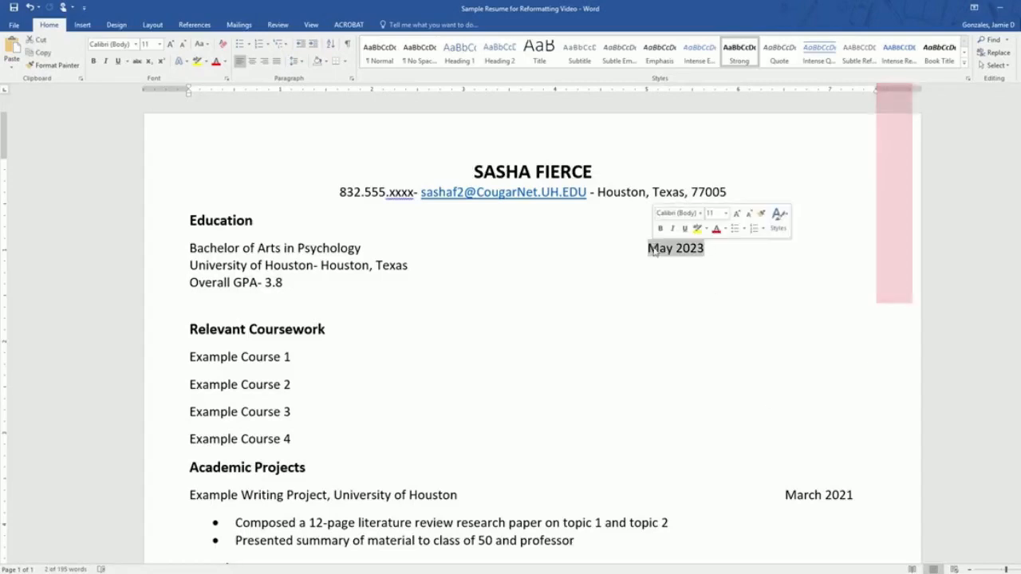
{"action": "key", "text": "ctrl+x"}
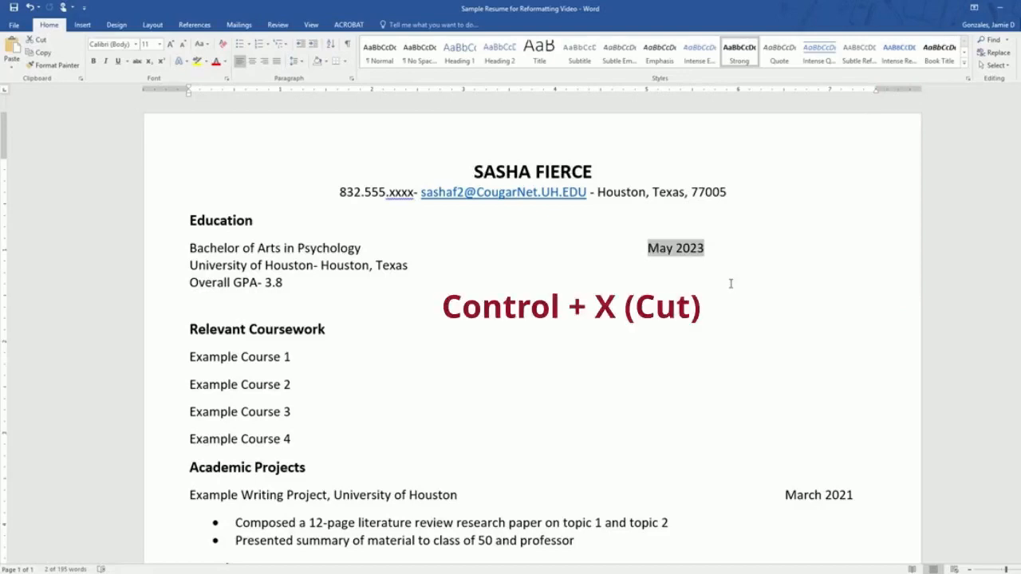
{"action": "key", "text": "ctrl+x"}
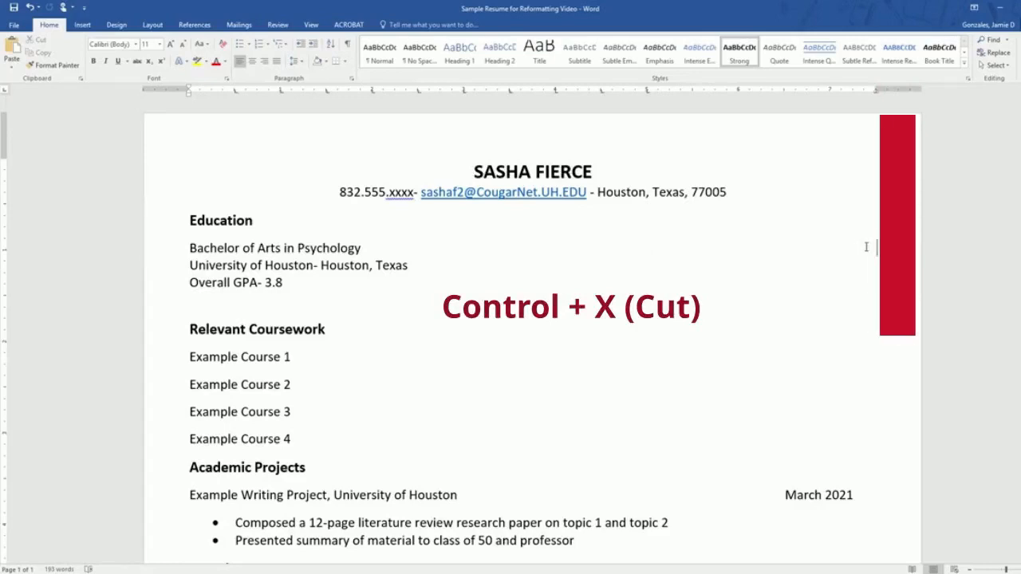
{"action": "key", "text": "ctrl+x"}
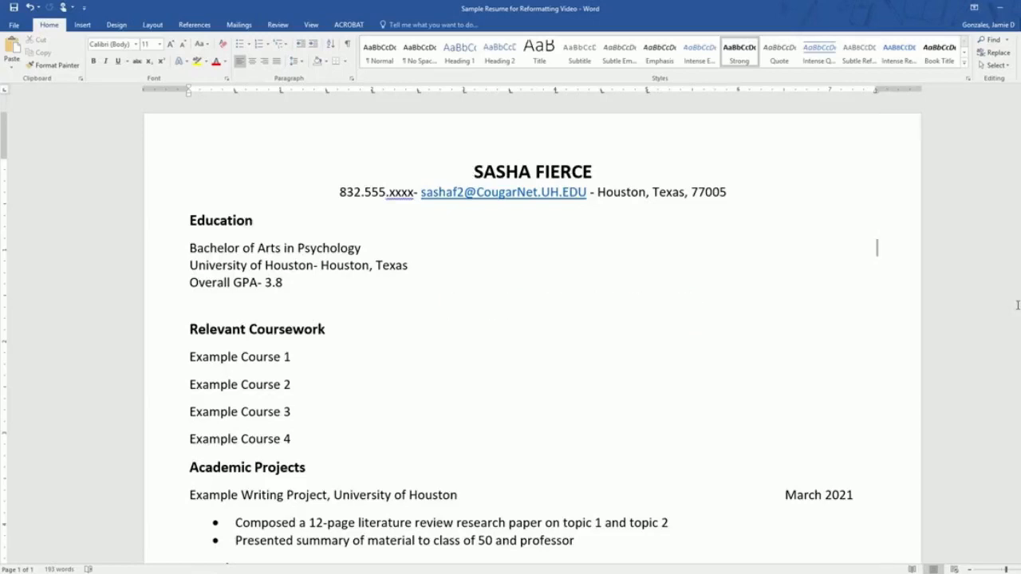
{"action": "key", "text": "ctrl+v"}
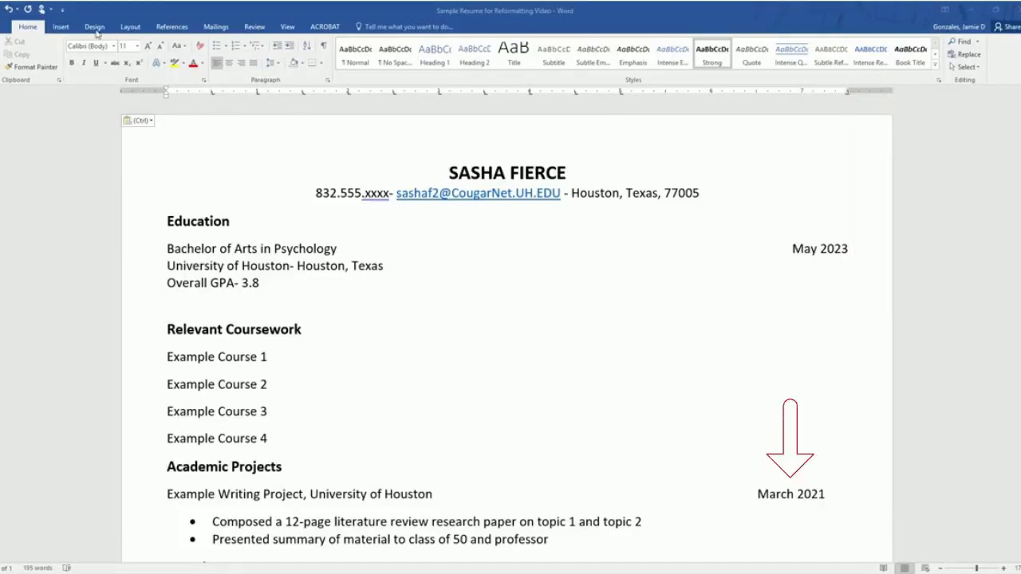
Turn on Gridlines from the View tab and scroll through the resume to check alignment.
{"action": "left_click", "coordinate": [94, 26]}
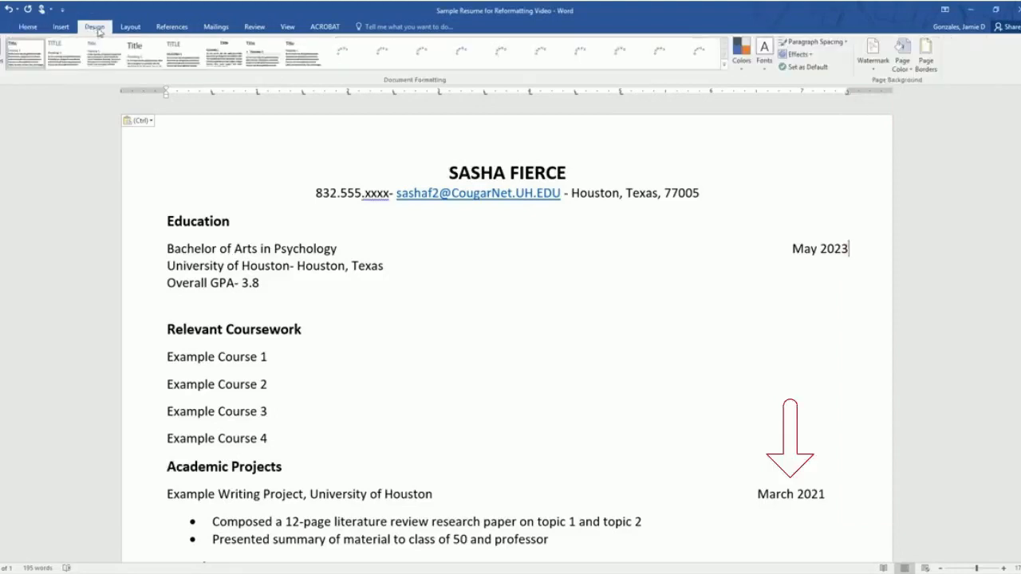
{"action": "left_click", "coordinate": [287, 26]}
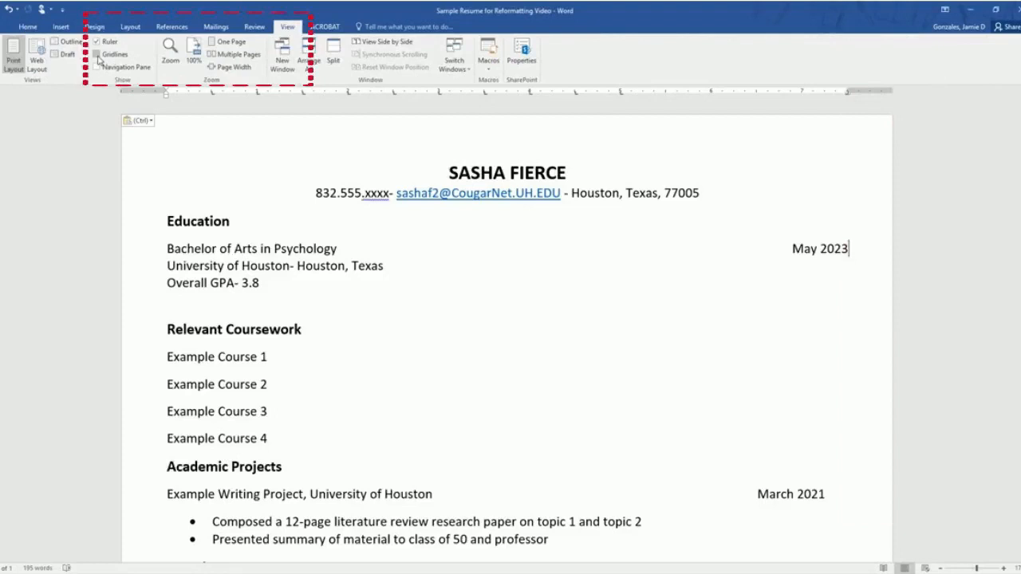
{"action": "left_click", "coordinate": [96, 54]}
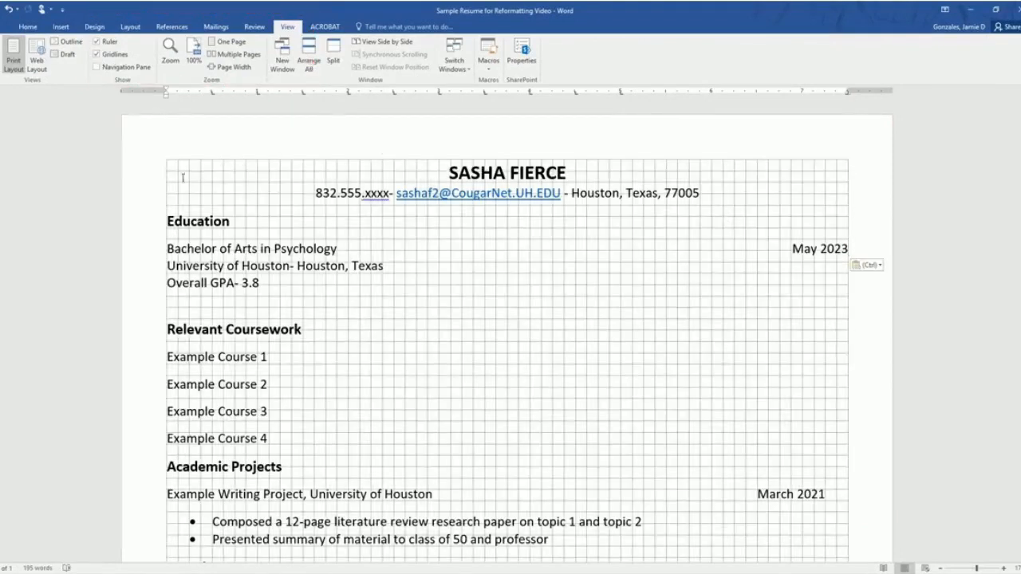
{"action": "scroll", "scroll_direction": "down", "scroll_amount": 3}
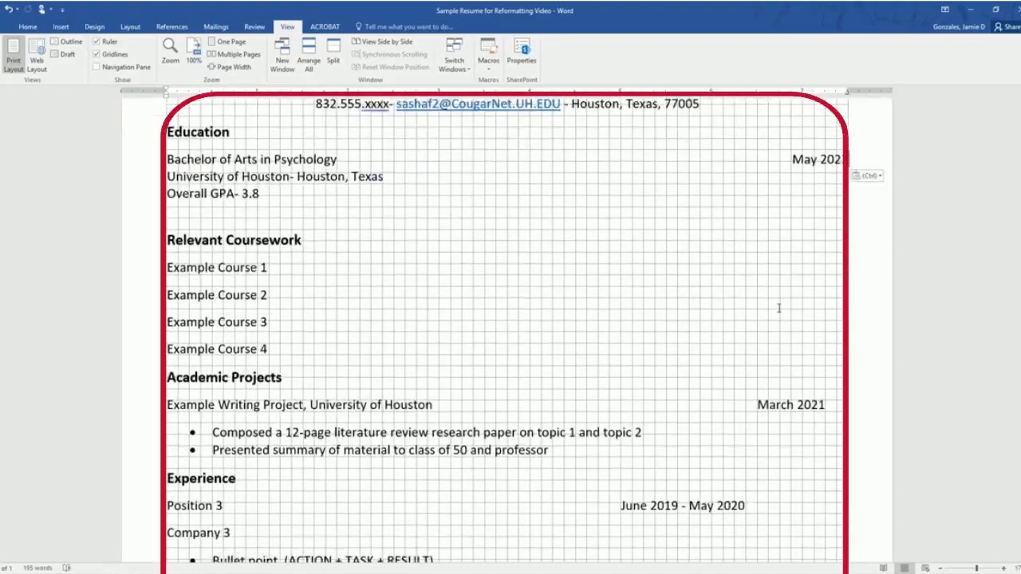
{"action": "scroll", "scroll_direction": "down", "scroll_amount": 3}
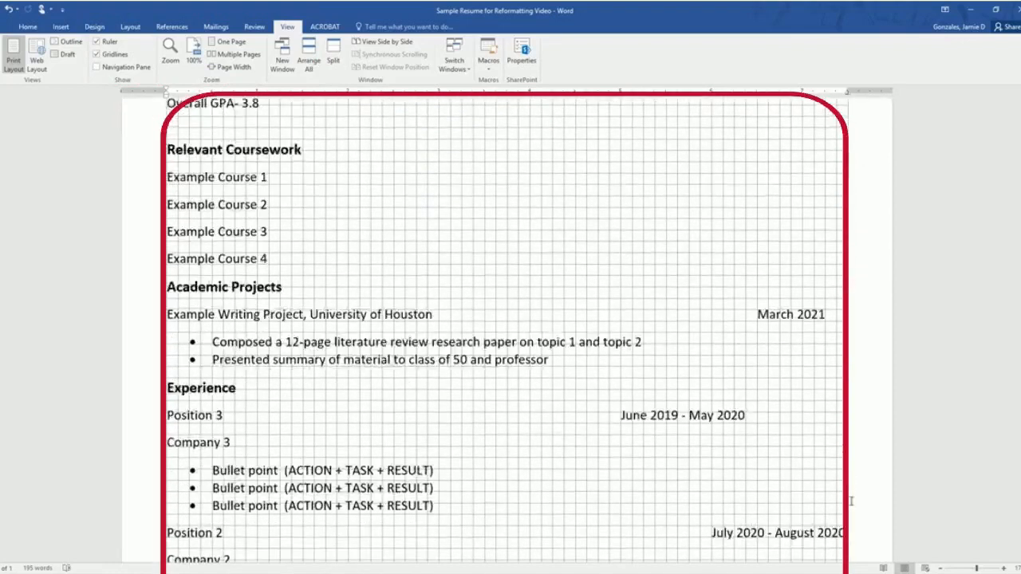
{"action": "scroll", "scroll_direction": "down", "scroll_amount": 3}
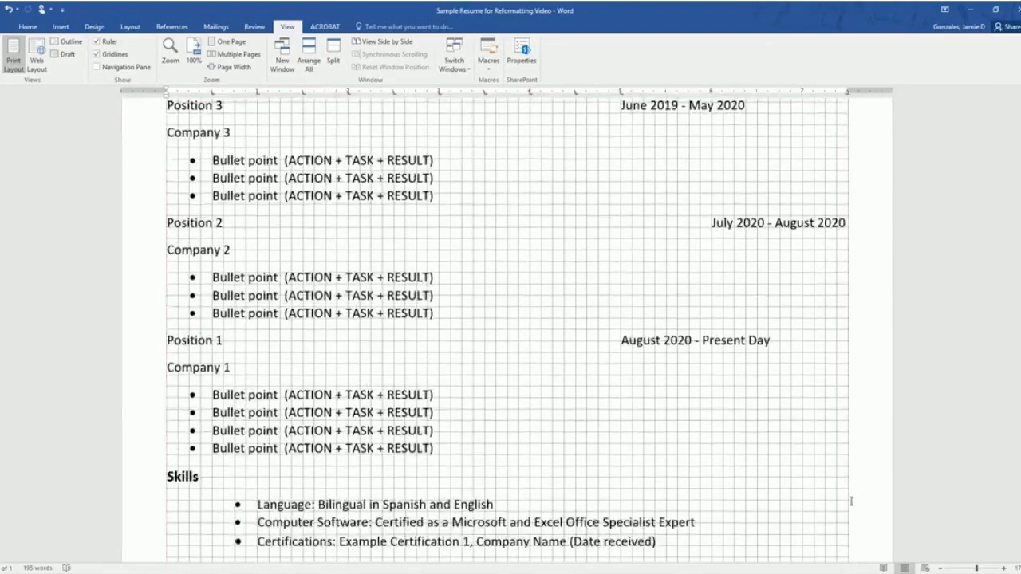
{"action": "scroll", "scroll_direction": "up", "scroll_amount": 3}
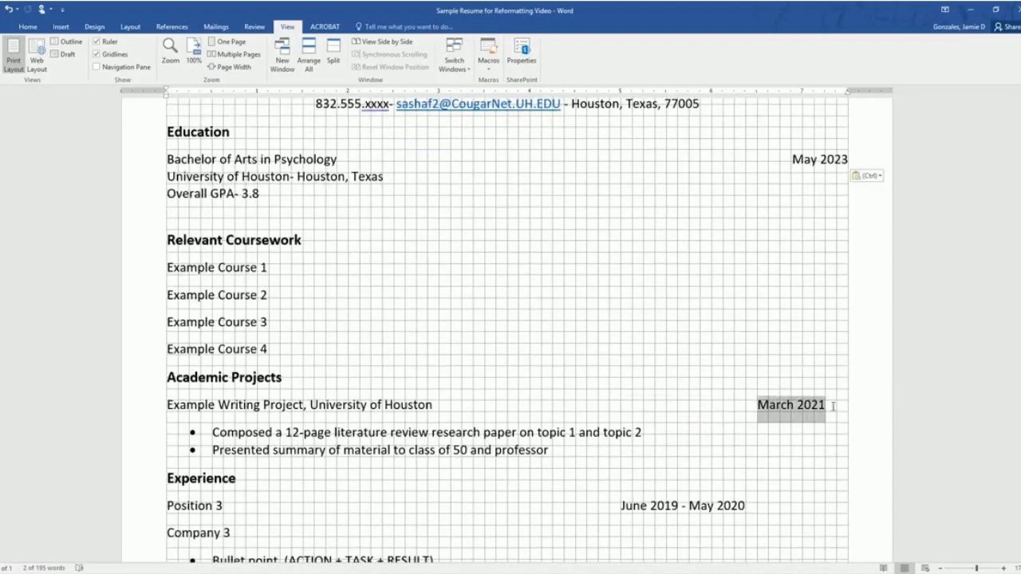
Move the March 2021 and June 2019 - May 2020 dates to the right margin.
{"action": "key", "text": "delete"}
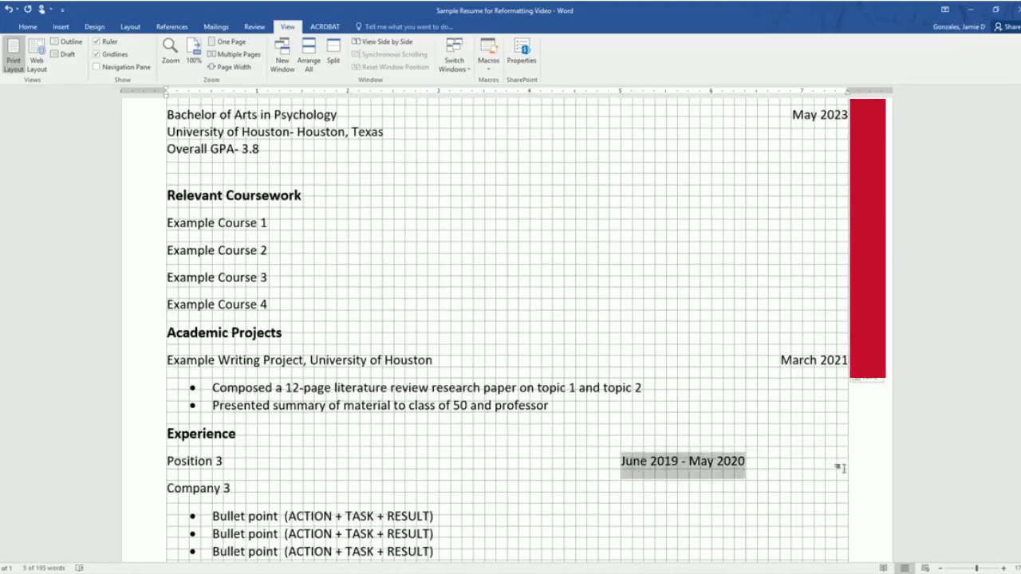
{"action": "key", "text": "delete"}
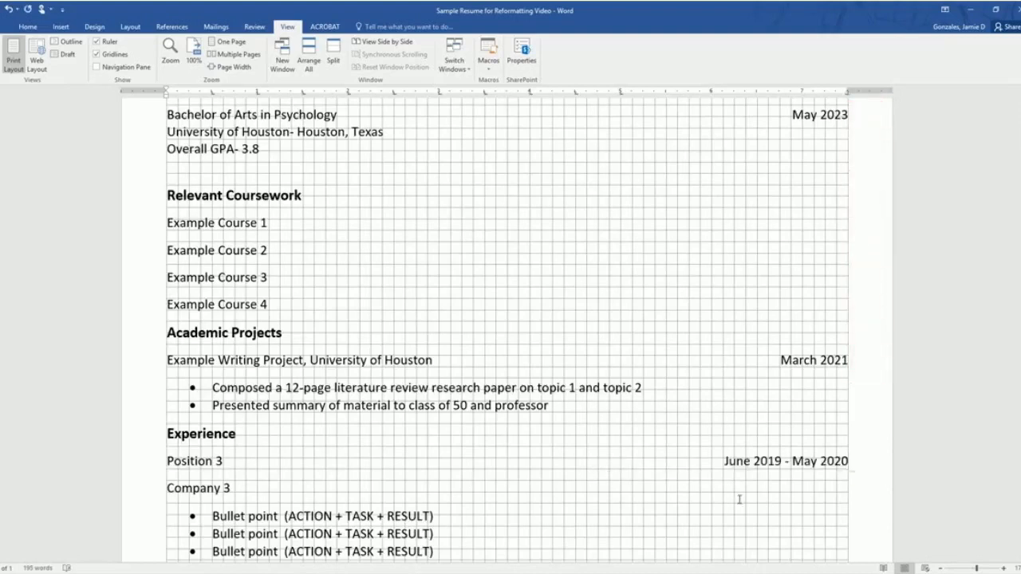
{"action": "scroll", "scroll_direction": "down", "scroll_amount": 3}
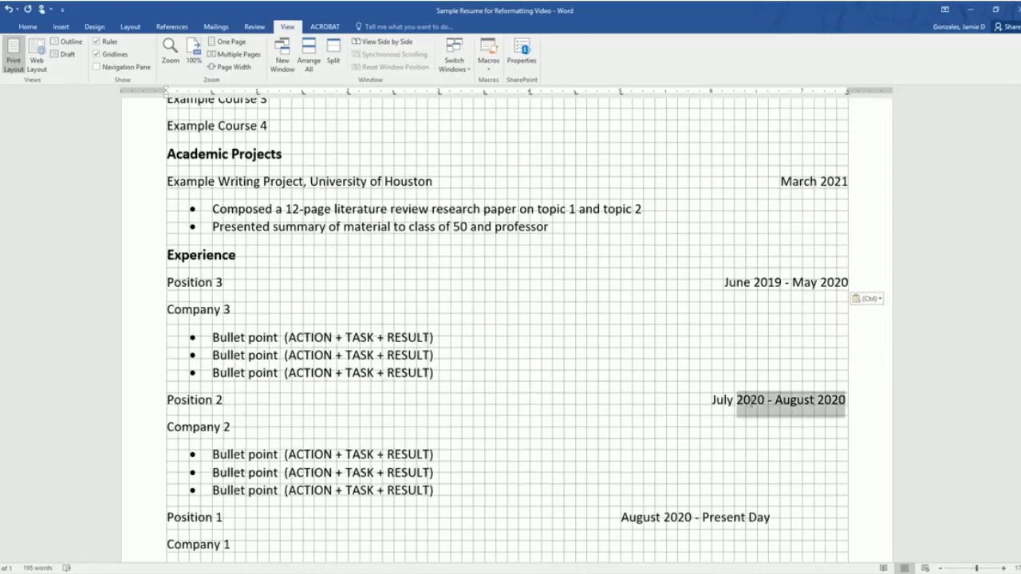
Retype 'July 2020 - August 2020' and 'August 2020 - Present Day' flush against the right margin.
{"action": "key", "text": "Delete"}
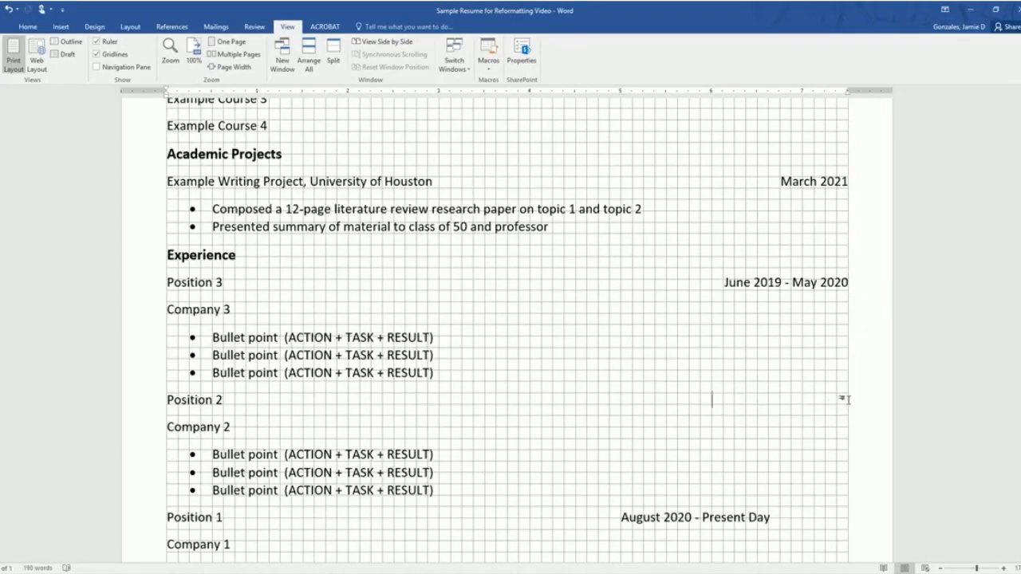
{"action": "type", "text": "July 2020 - August 2020"}
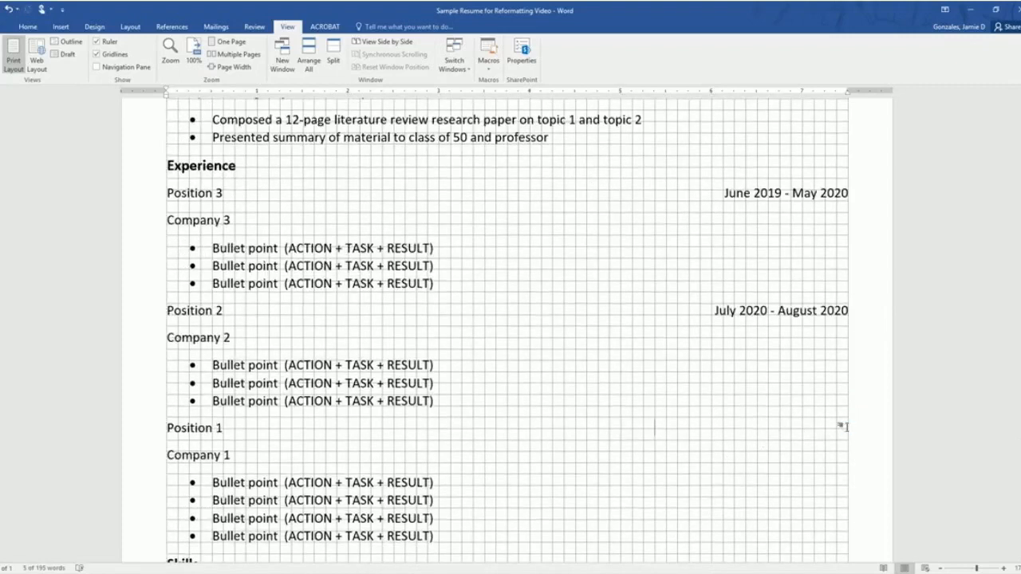
{"action": "type", "text": "August 2020 - Present Day"}
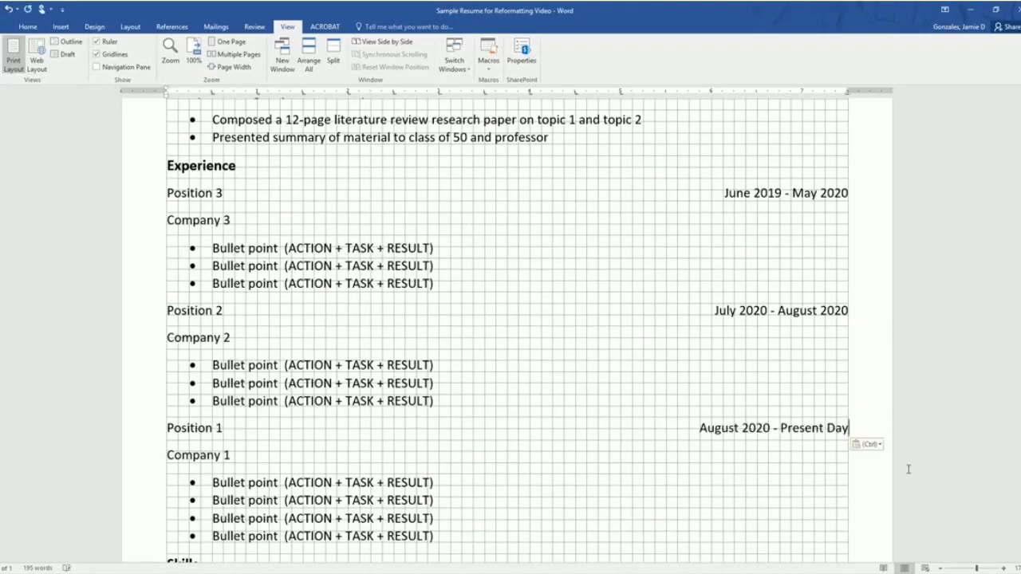
{"action": "scroll", "scroll_direction": "up", "scroll_amount": 3}
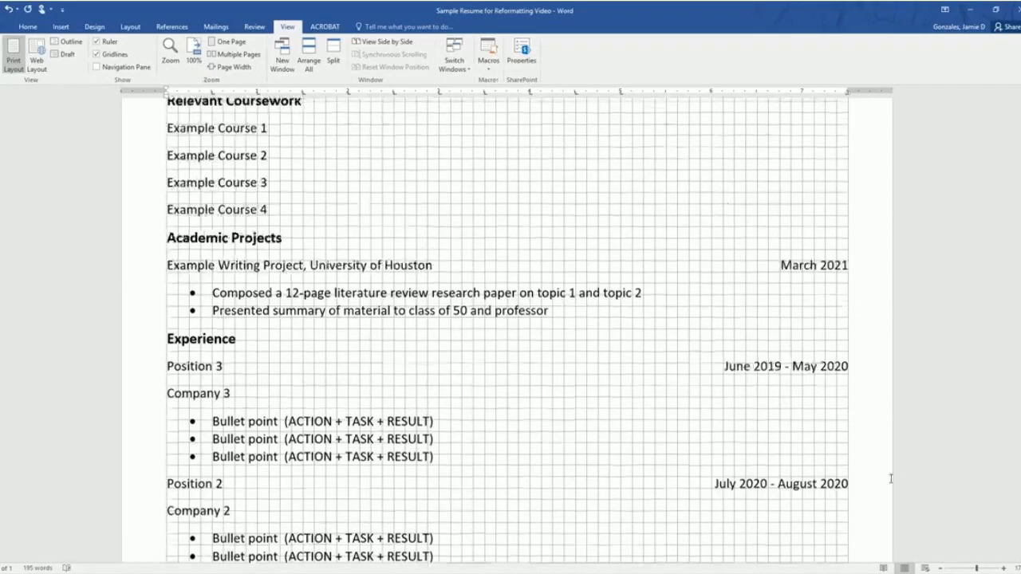